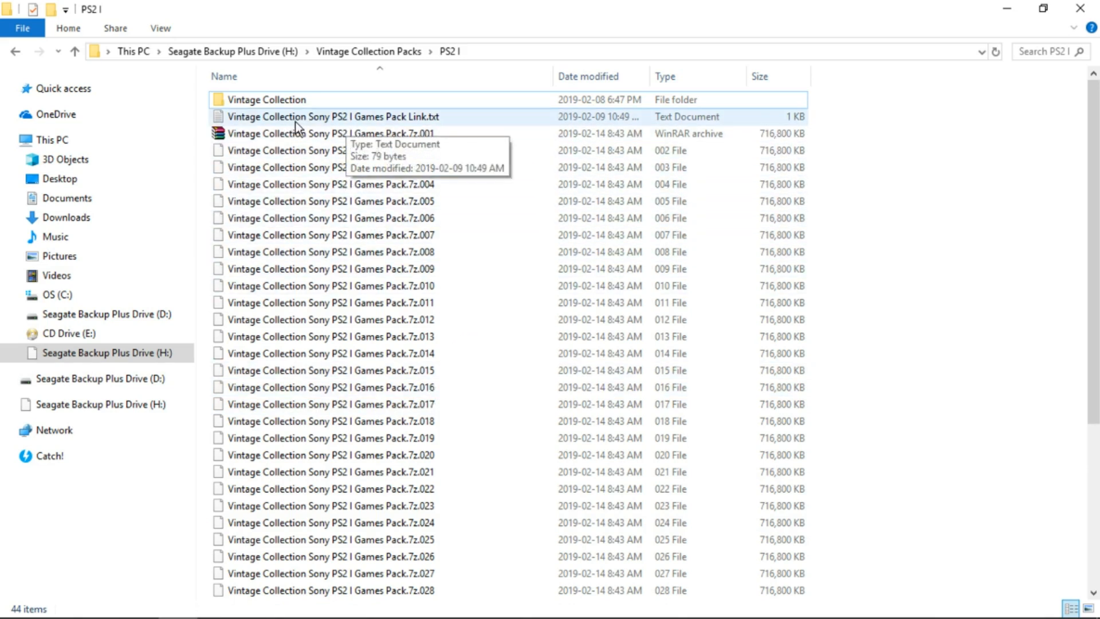
{"action": "mouse_move", "coordinate": [377, 119]}
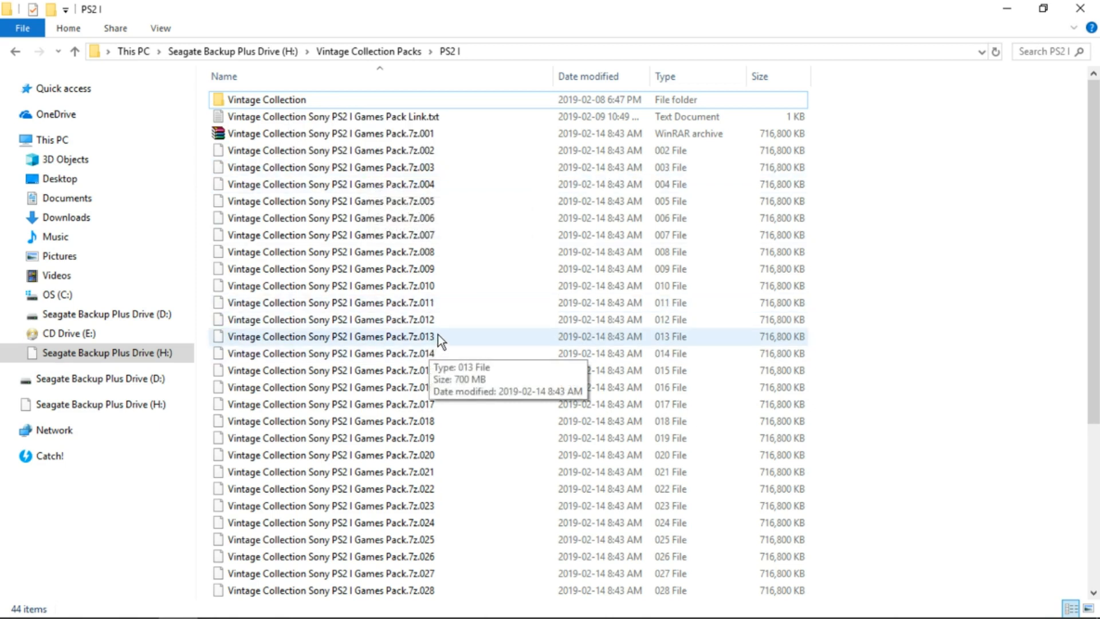
Step: Open the pack's Link.txt in Notepad and copy its arcadepunks.com URL
{"action": "left_click", "coordinate": [266, 99]}
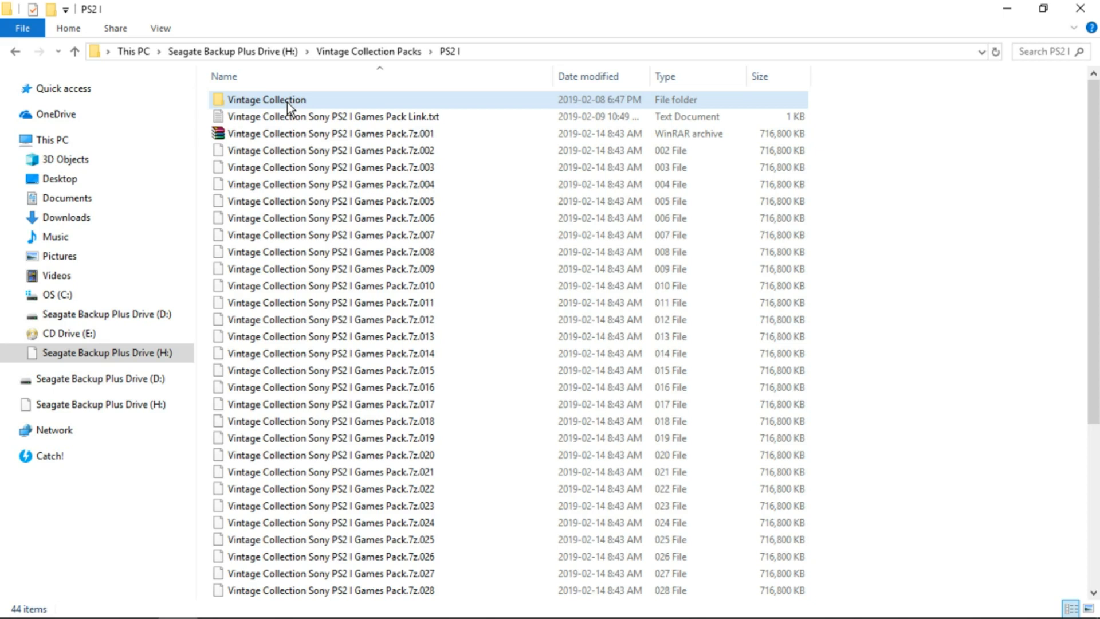
{"action": "mouse_move", "coordinate": [287, 105]}
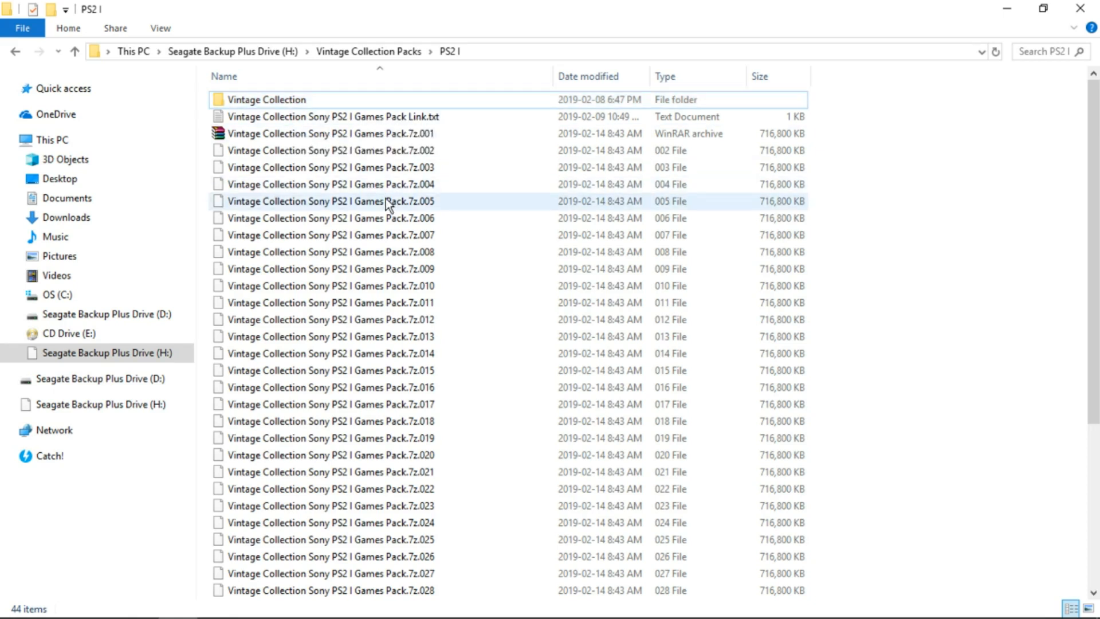
{"action": "left_click", "coordinate": [334, 117]}
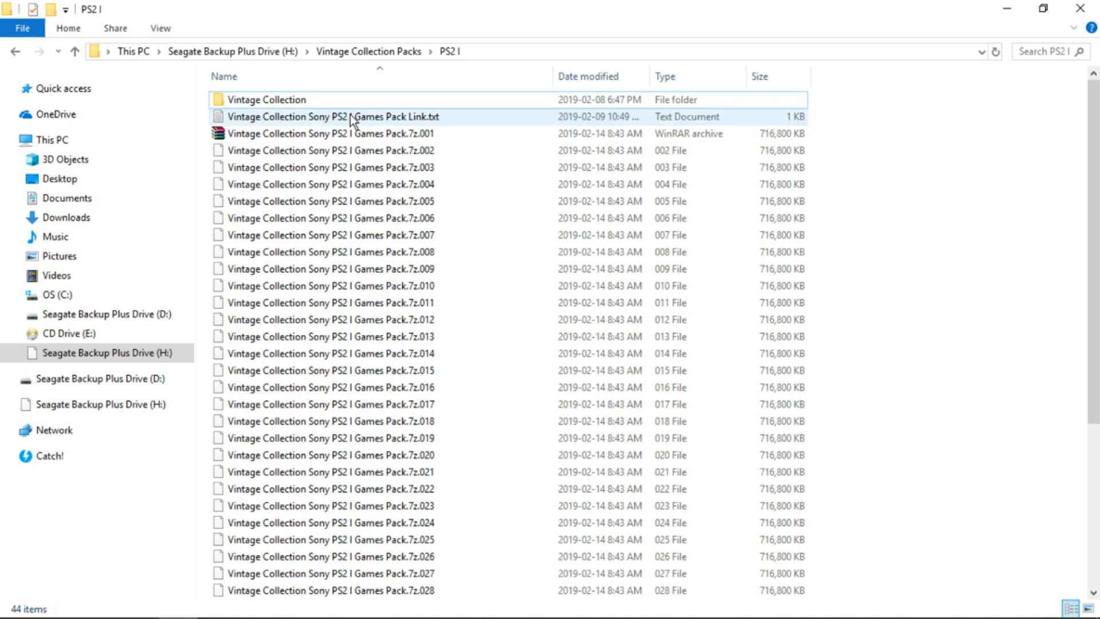
{"action": "left_click", "coordinate": [334, 116]}
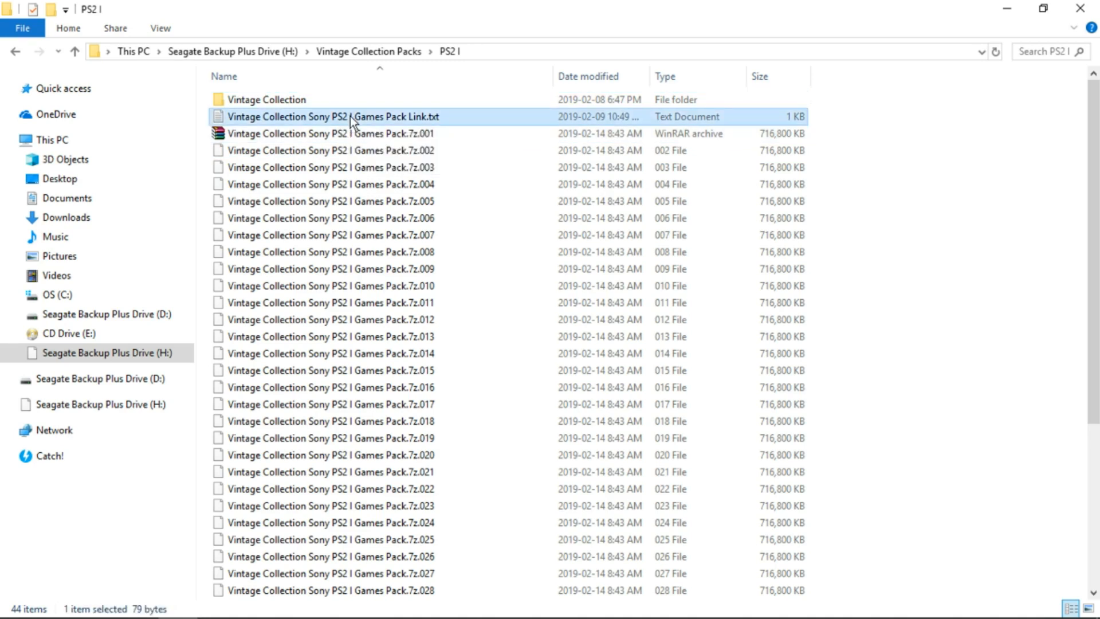
{"action": "double_click", "coordinate": [335, 117]}
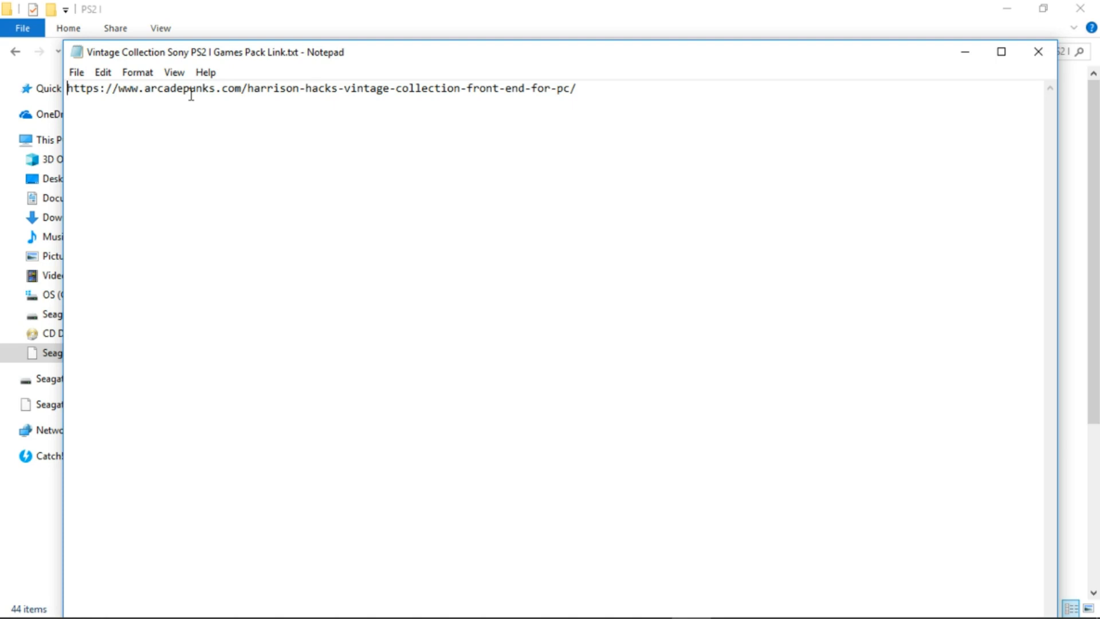
{"action": "mouse_move", "coordinate": [335, 247]}
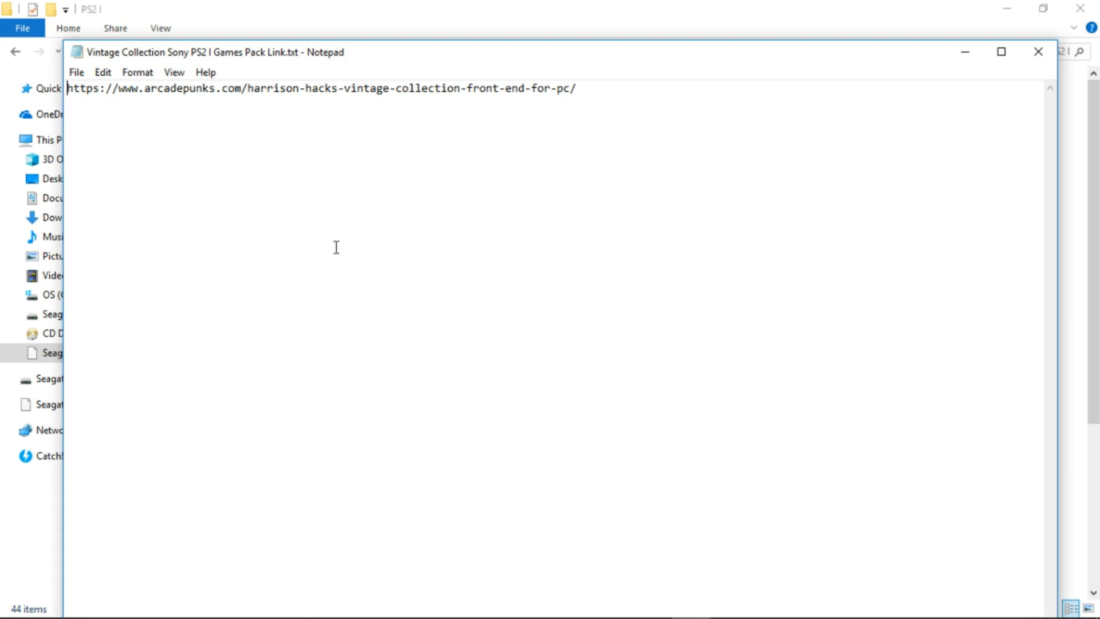
{"action": "mouse_move", "coordinate": [196, 121]}
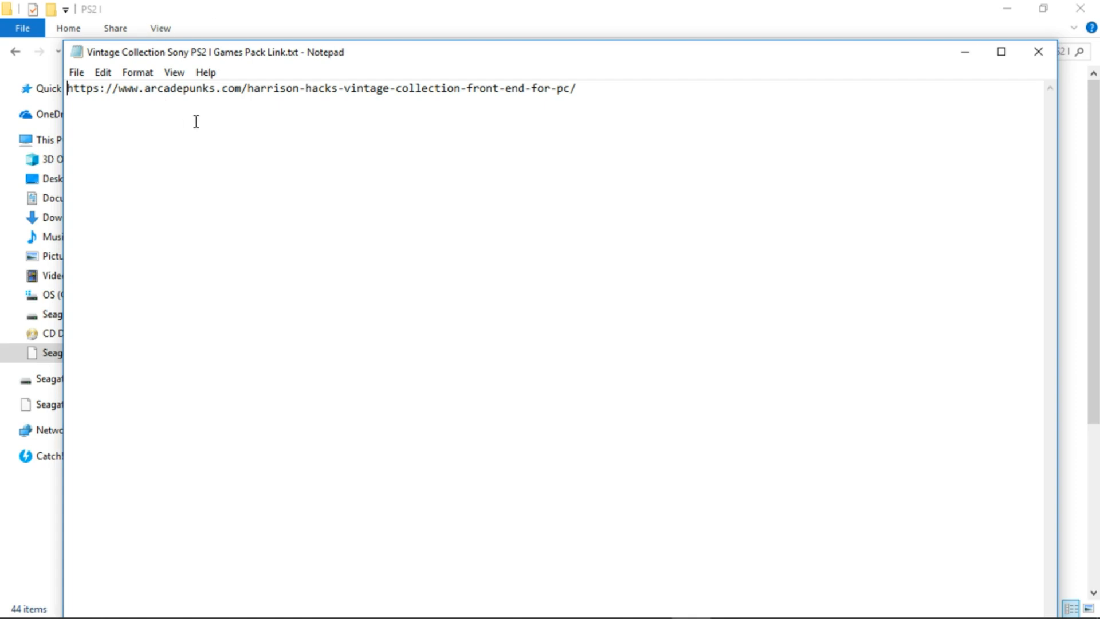
{"action": "mouse_move", "coordinate": [224, 92]}
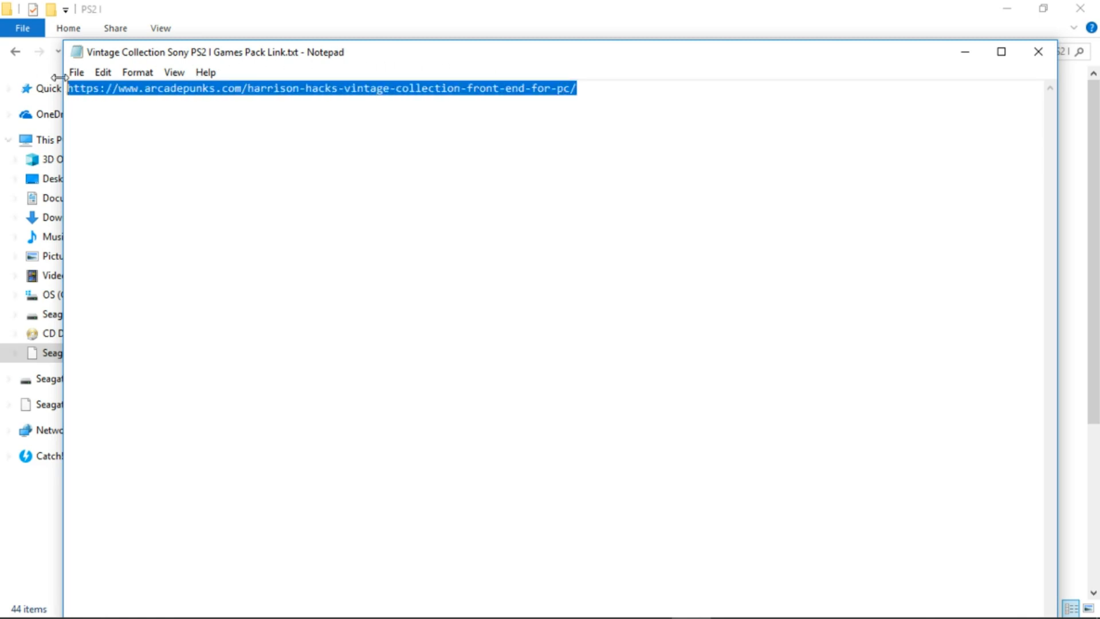
{"action": "right_click", "coordinate": [280, 88]}
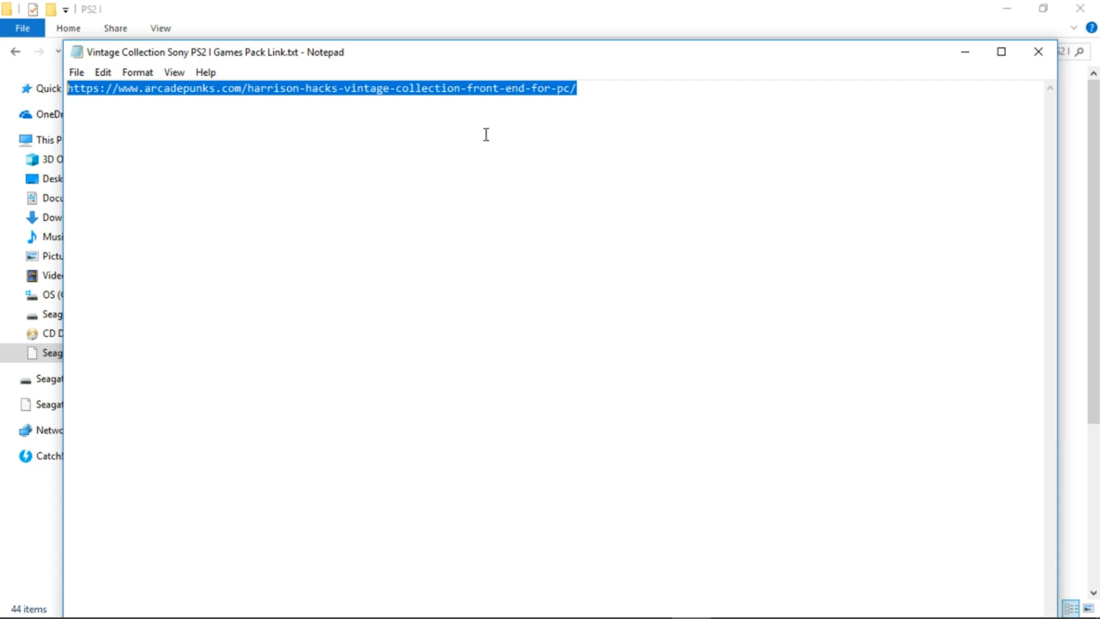
{"action": "mouse_move", "coordinate": [654, 210]}
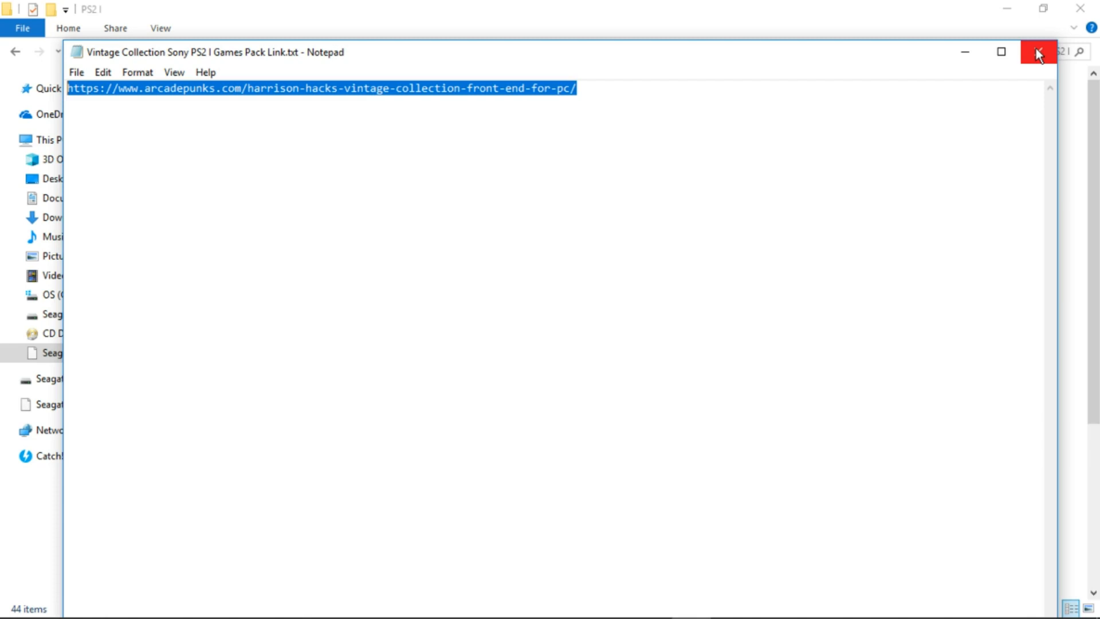
Step: Close Notepad and select the first split archive part, the .7z.001 file
{"action": "left_click", "coordinate": [1037, 52]}
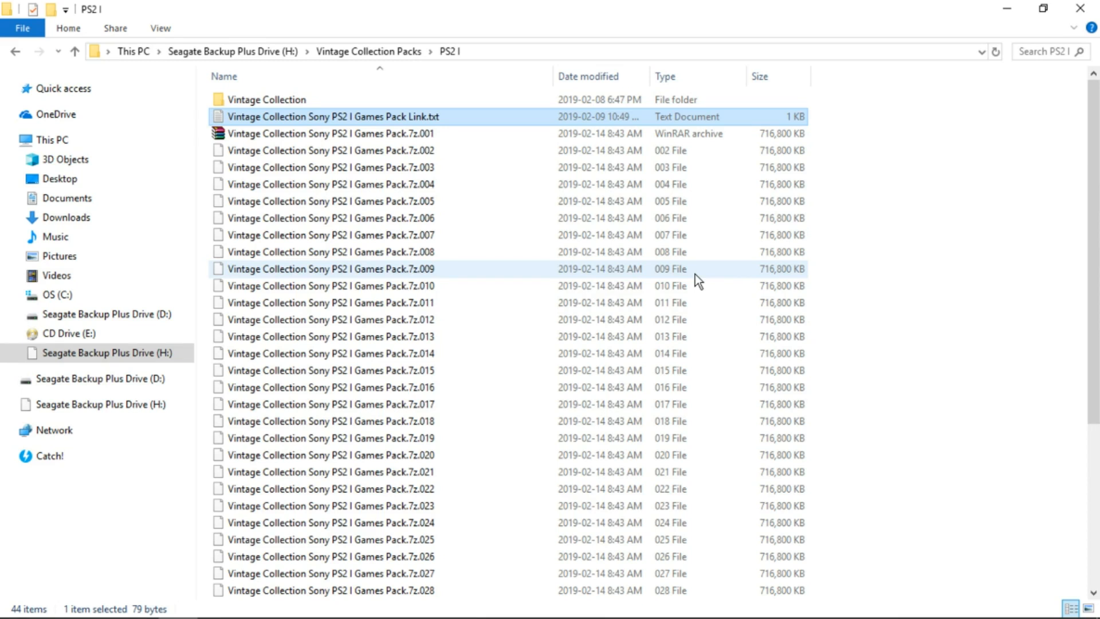
{"action": "mouse_move", "coordinate": [491, 290]}
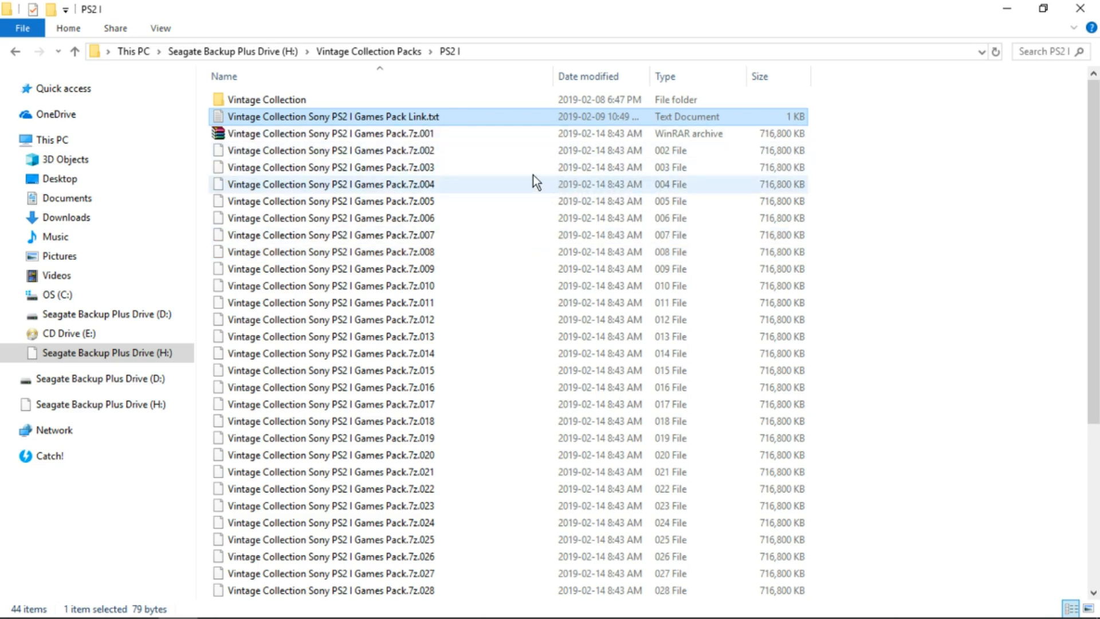
{"action": "scroll", "scroll_direction": "down", "scroll_amount": 3}
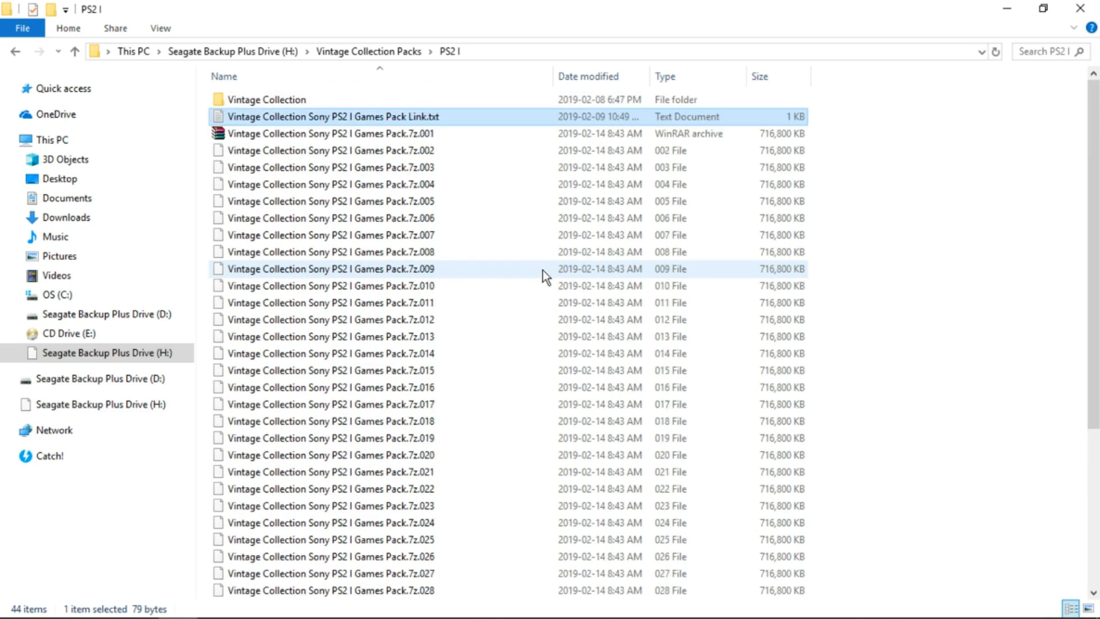
{"action": "left_click", "coordinate": [334, 133]}
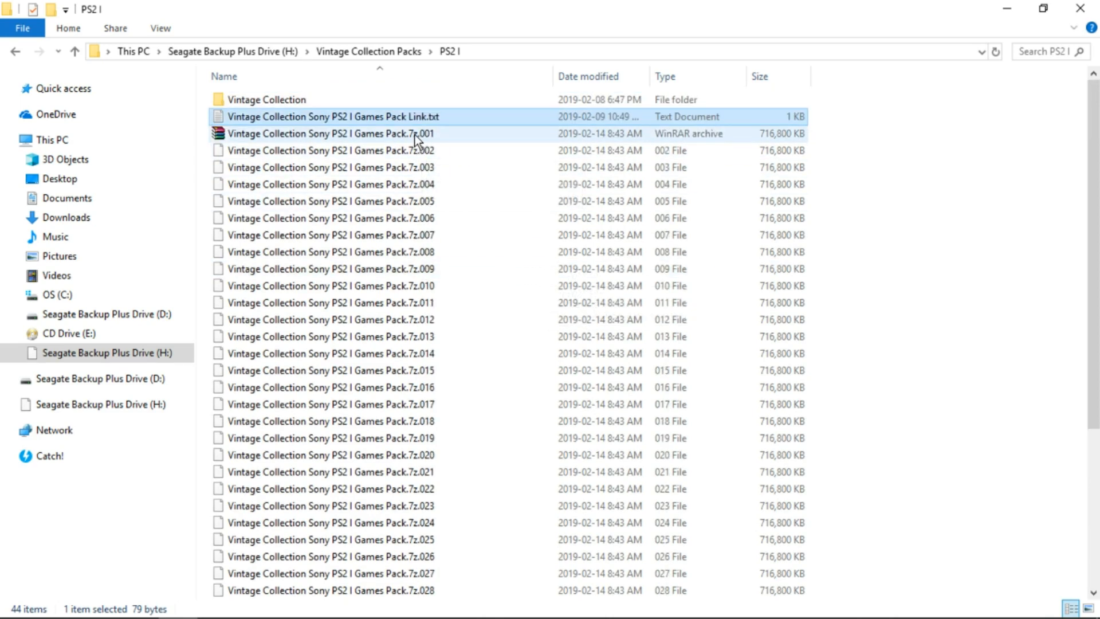
{"action": "right_click", "coordinate": [414, 134]}
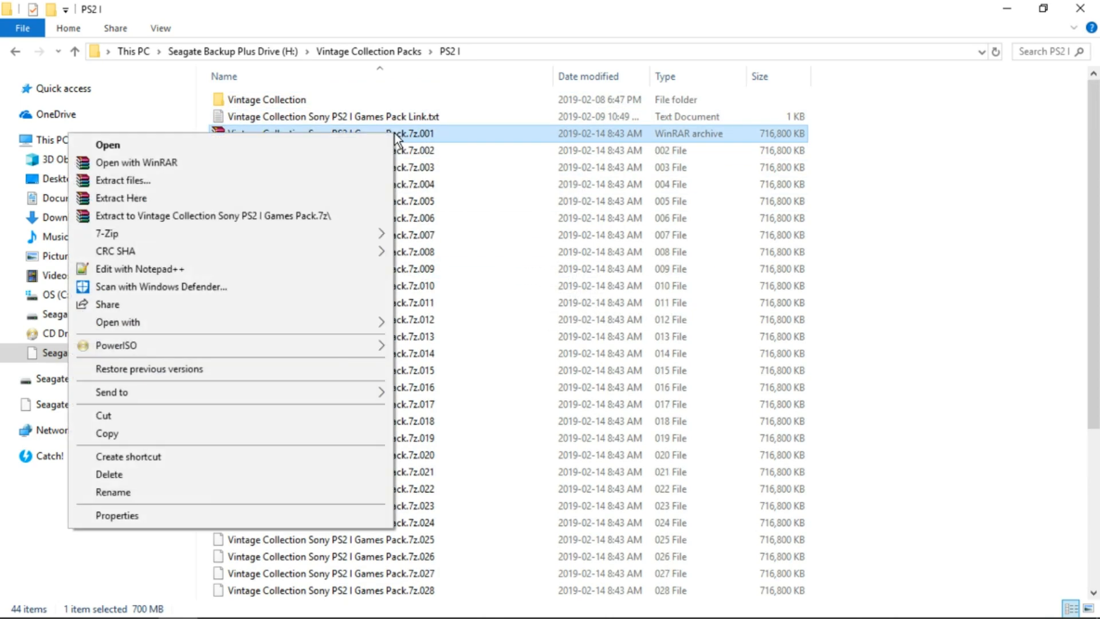
{"action": "mouse_move", "coordinate": [121, 198]}
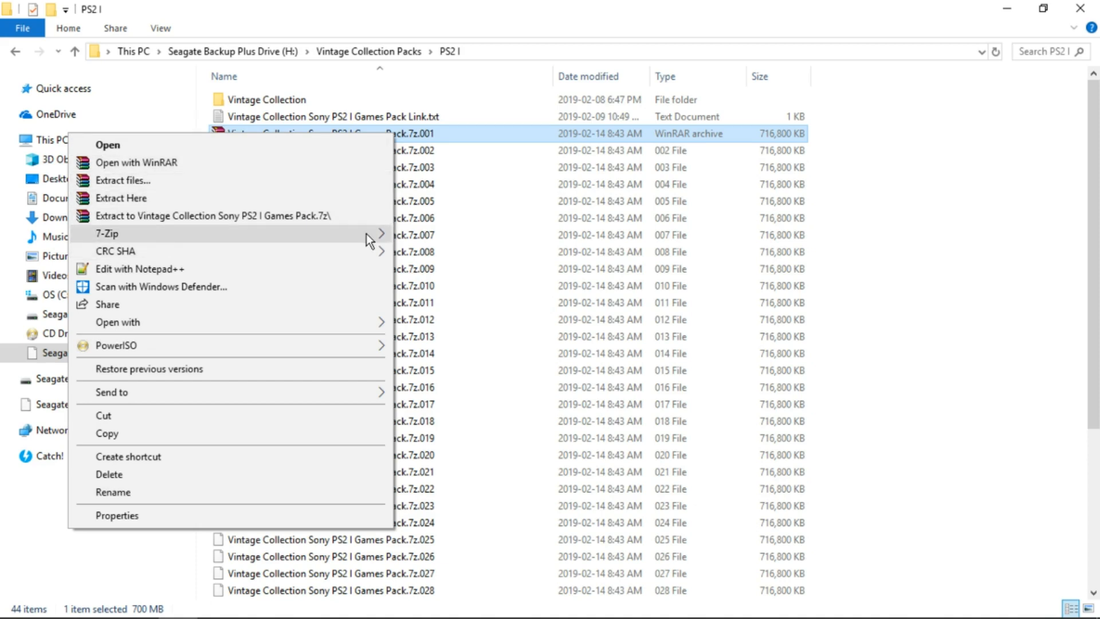
{"action": "mouse_move", "coordinate": [107, 234]}
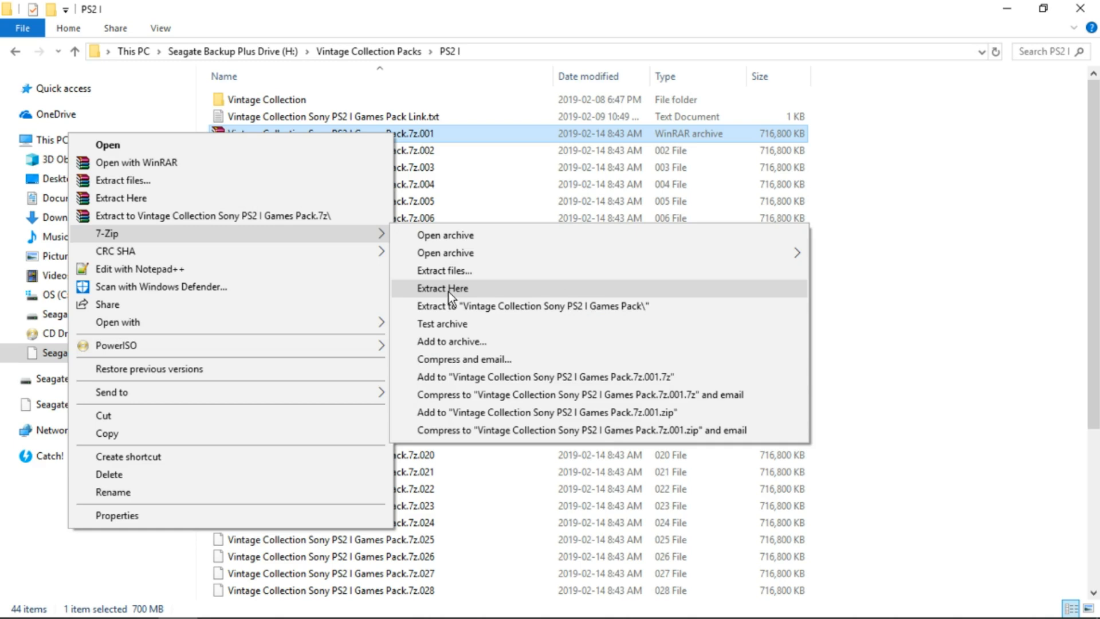
{"action": "mouse_move", "coordinate": [997, 280]}
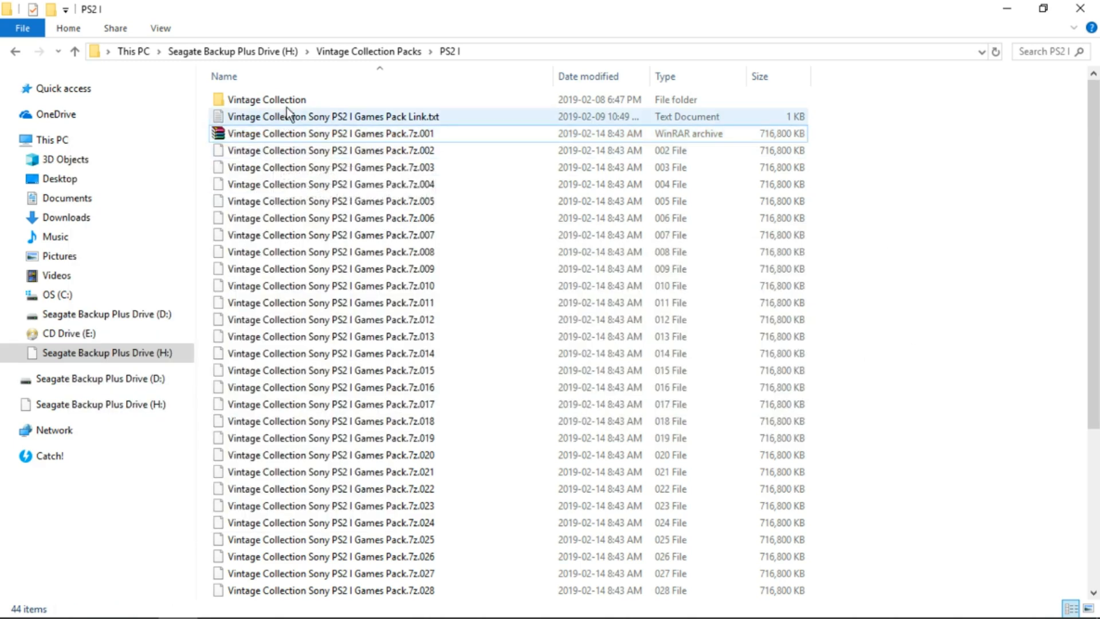
{"action": "mouse_move", "coordinate": [267, 99]}
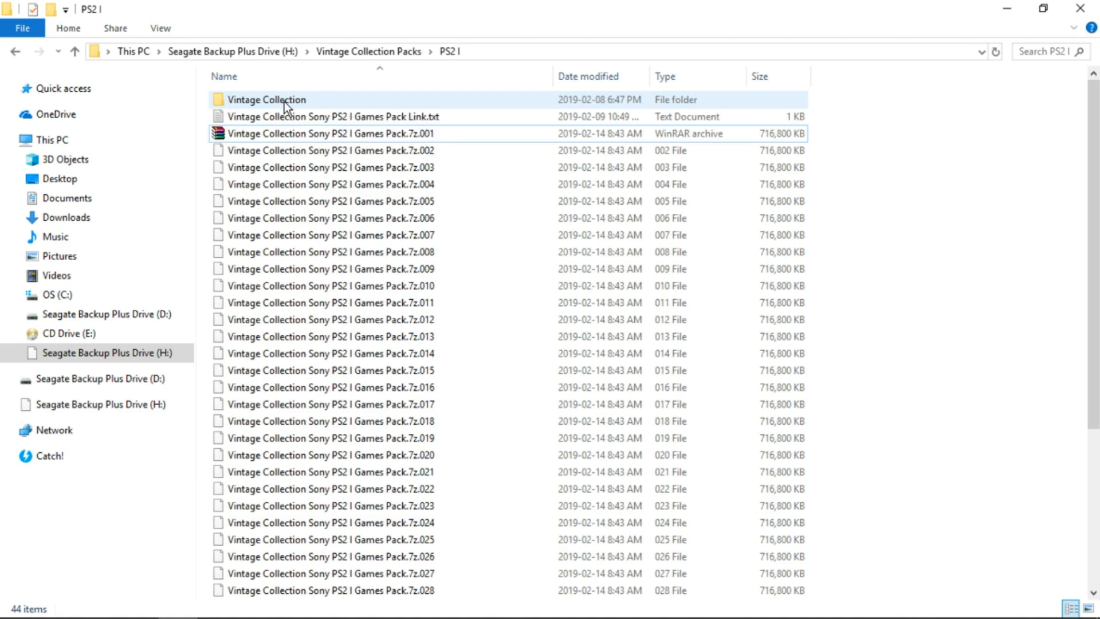
Step: Cut the extracted Vintage Collection folder and open the H: drive's Vintage Collection
{"action": "left_click", "coordinate": [267, 100]}
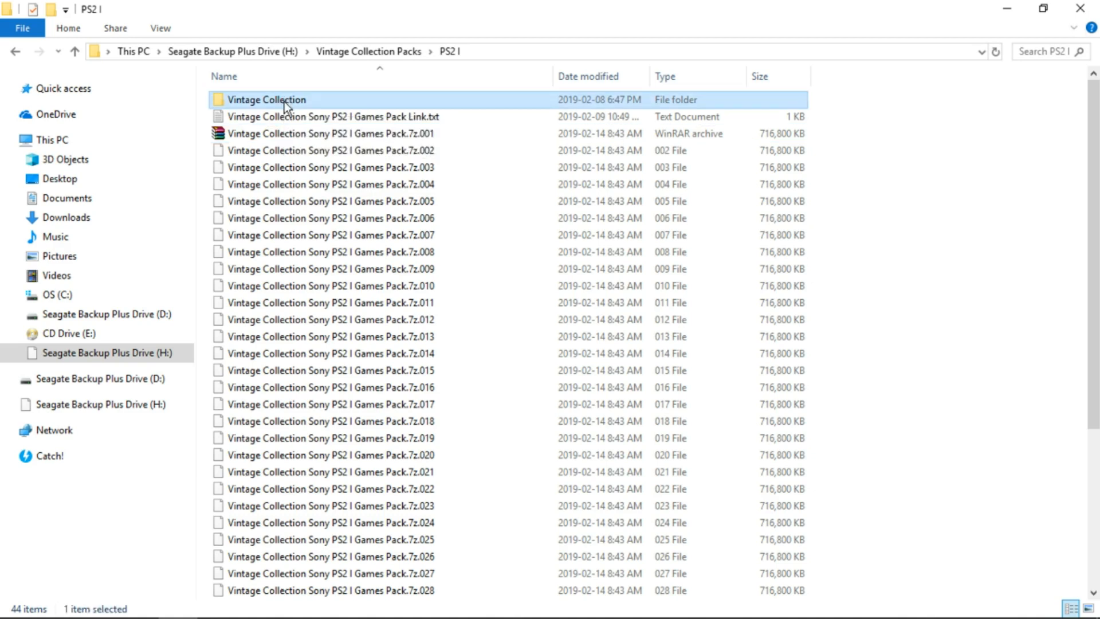
{"action": "right_click", "coordinate": [287, 104]}
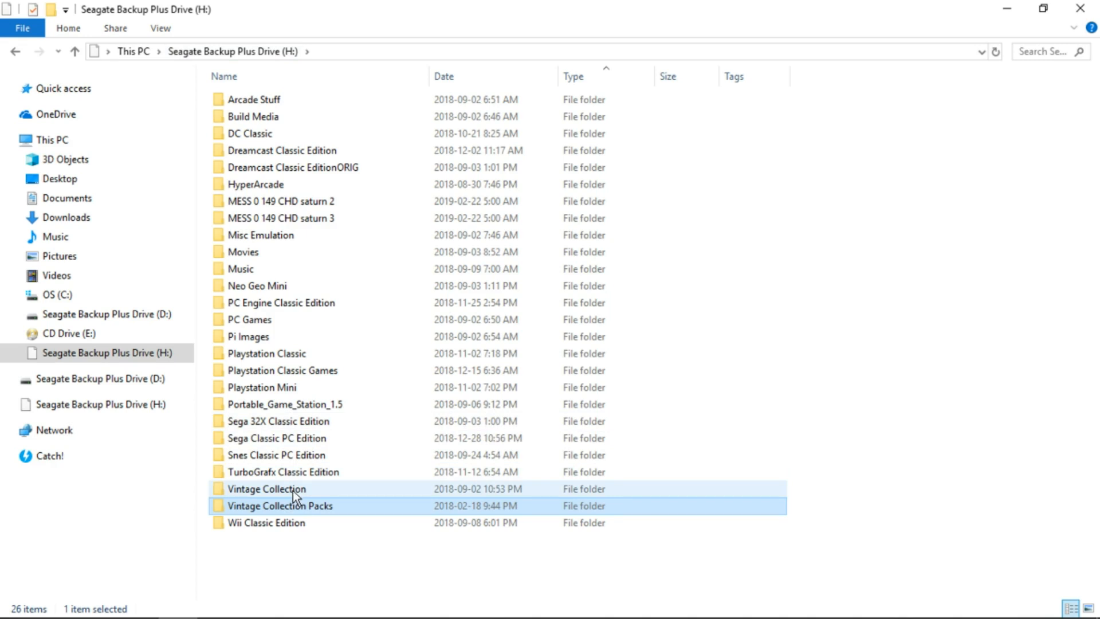
{"action": "double_click", "coordinate": [266, 488]}
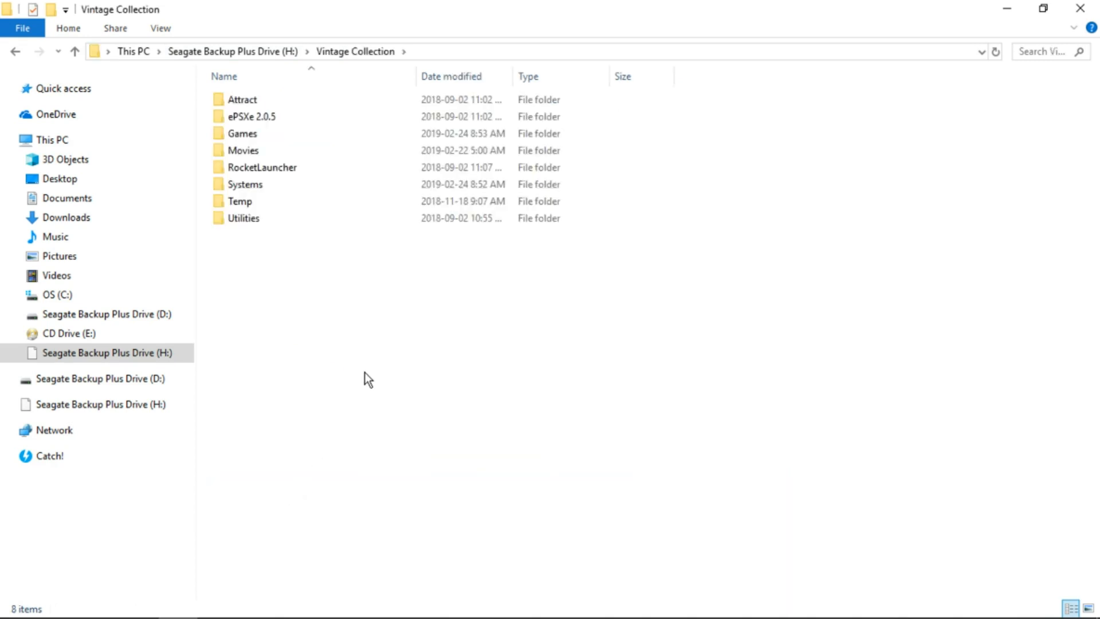
{"action": "mouse_move", "coordinate": [428, 381]}
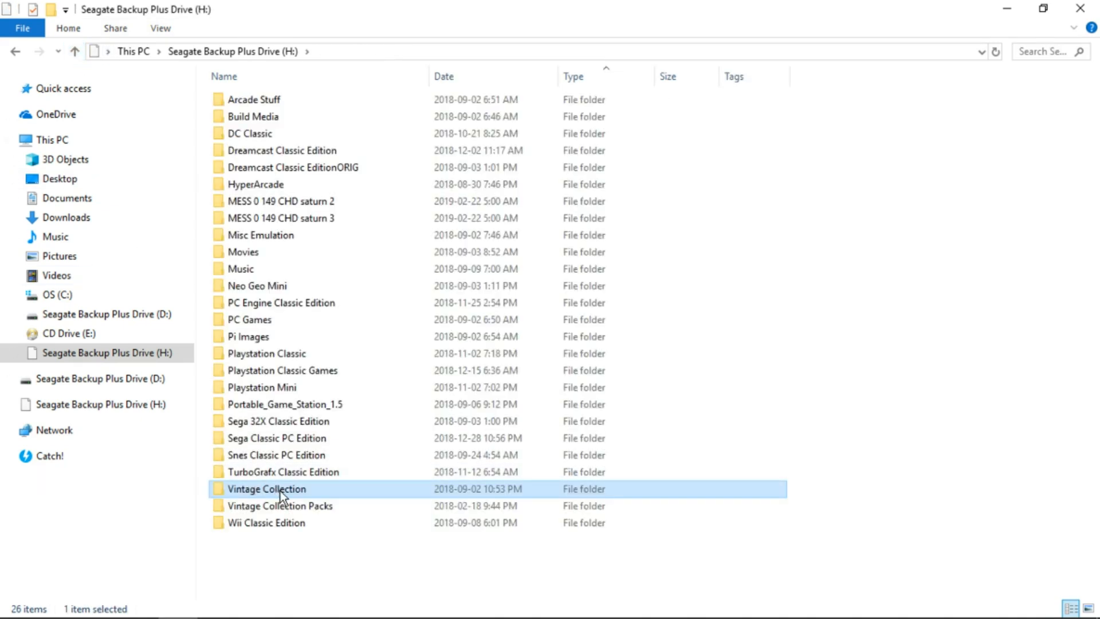
Step: Paste the cut content into H:, replacing the existing Sony PlayStation 2.txt
{"action": "right_click", "coordinate": [754, 446]}
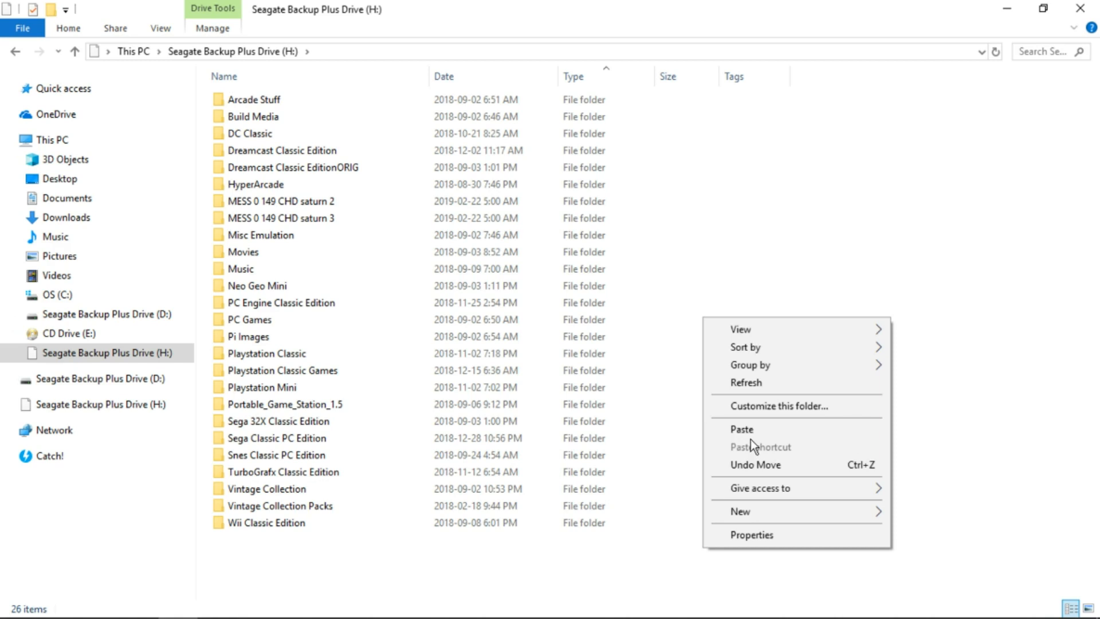
{"action": "left_click", "coordinate": [741, 429]}
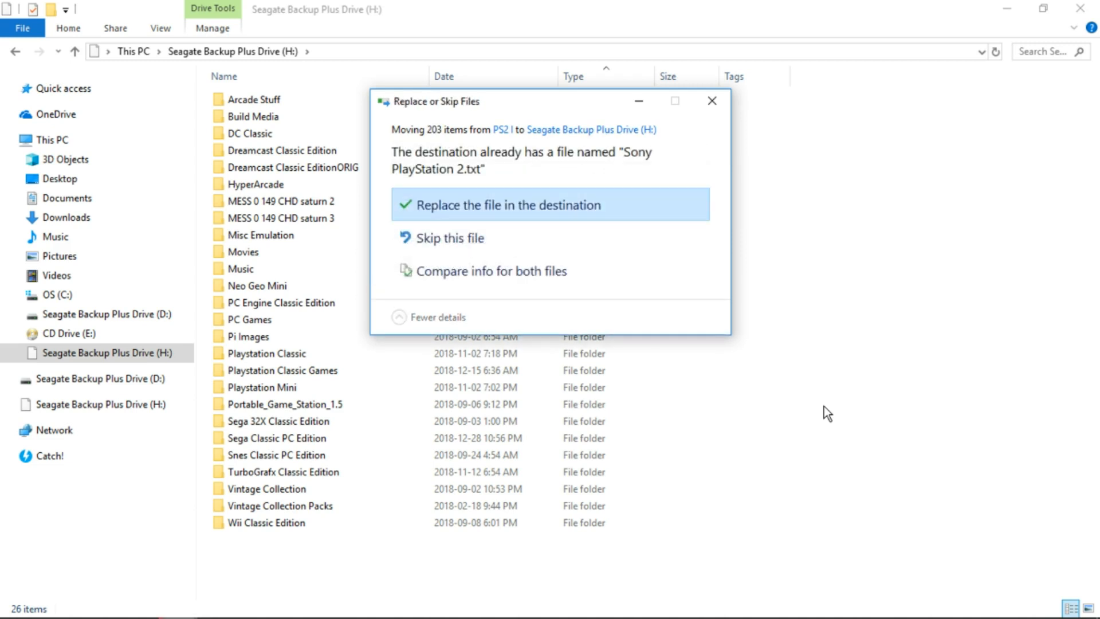
{"action": "mouse_move", "coordinate": [471, 182]}
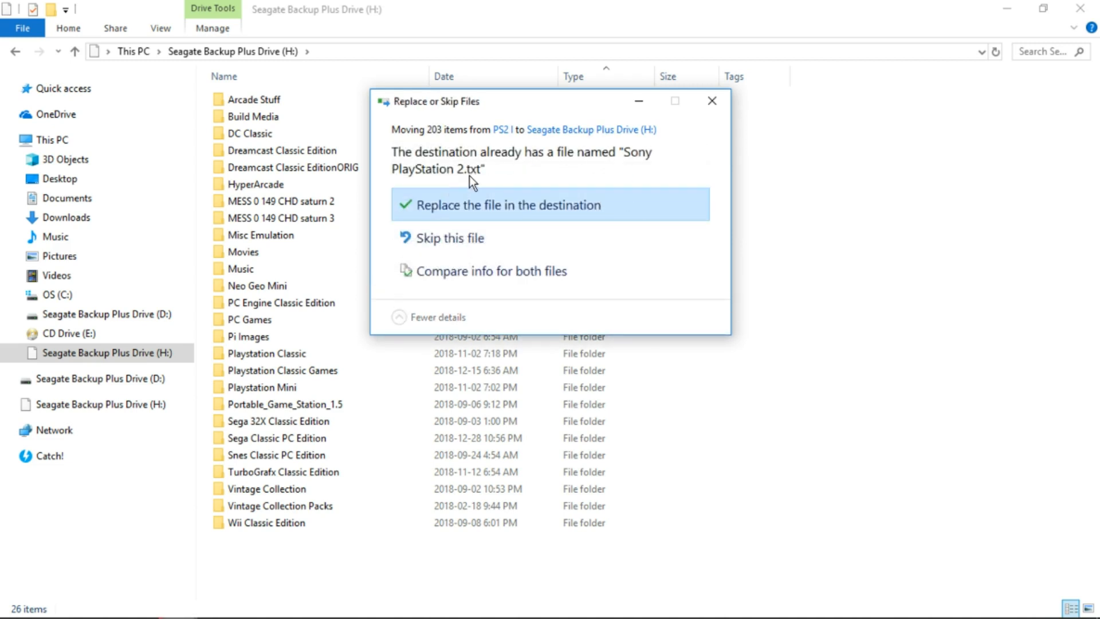
{"action": "left_click", "coordinate": [503, 205]}
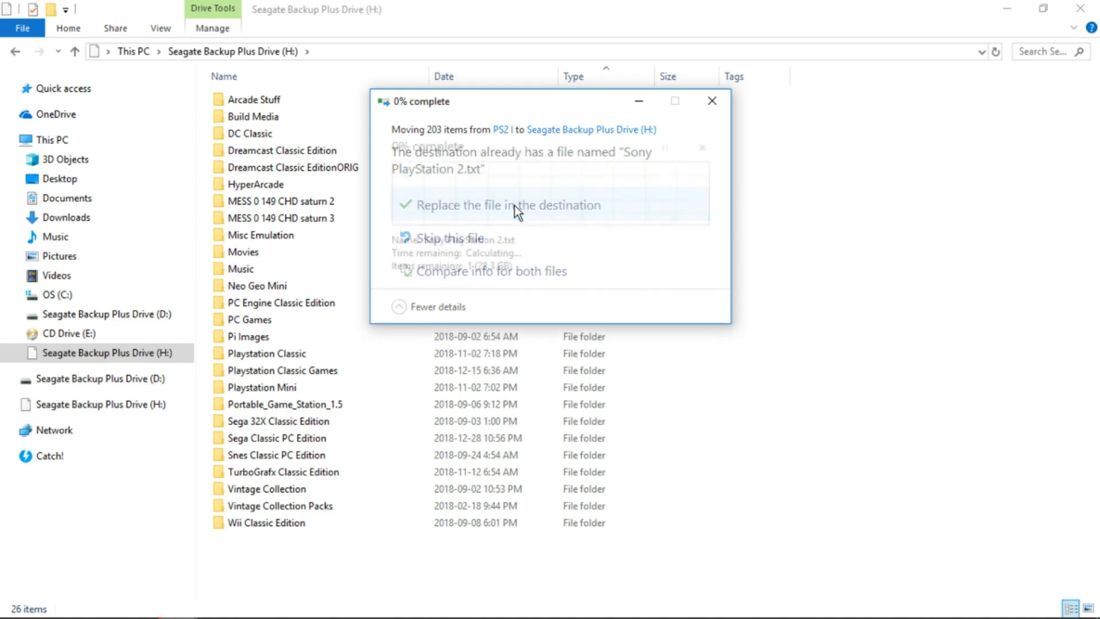
{"action": "left_click", "coordinate": [500, 205]}
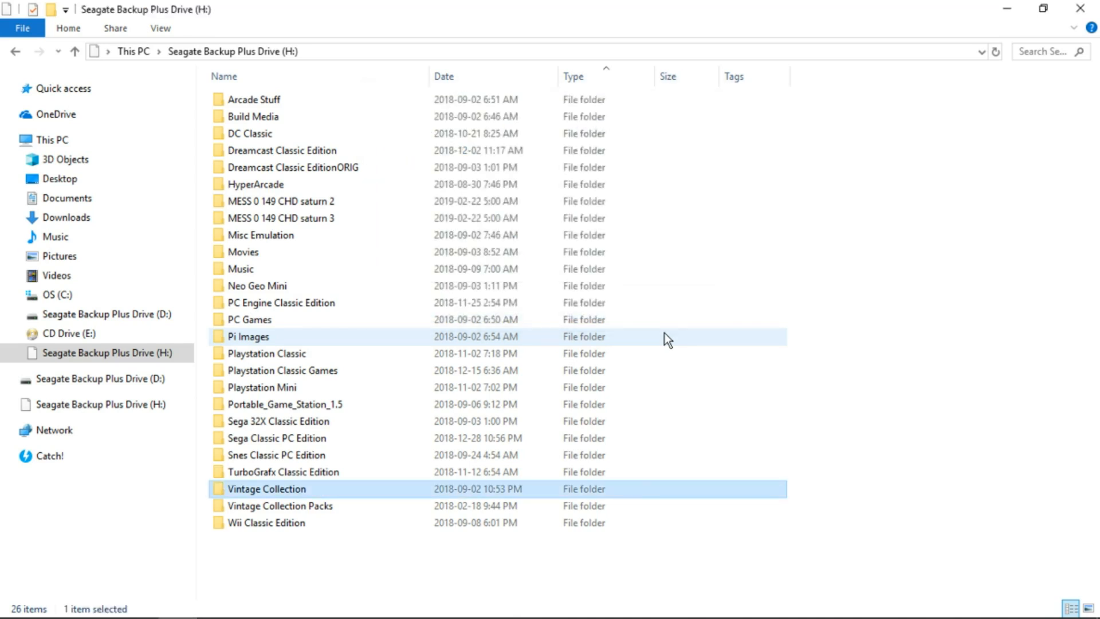
{"action": "mouse_move", "coordinate": [302, 489]}
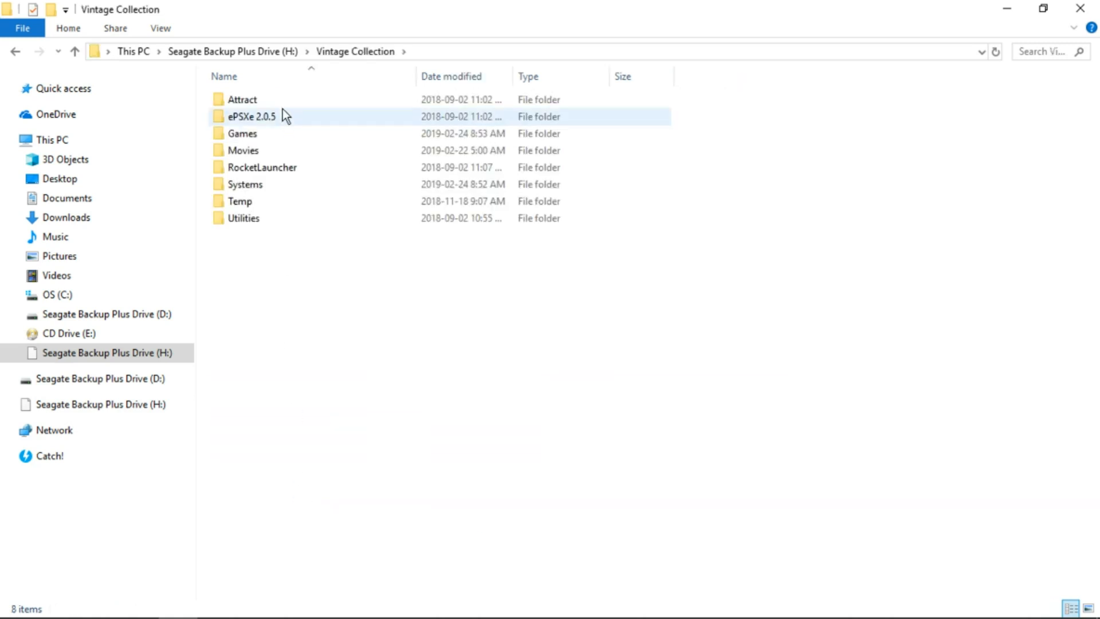
Step: Open the Attract folder and run attract.exe to show the PlayStation 2 games
{"action": "double_click", "coordinate": [242, 99]}
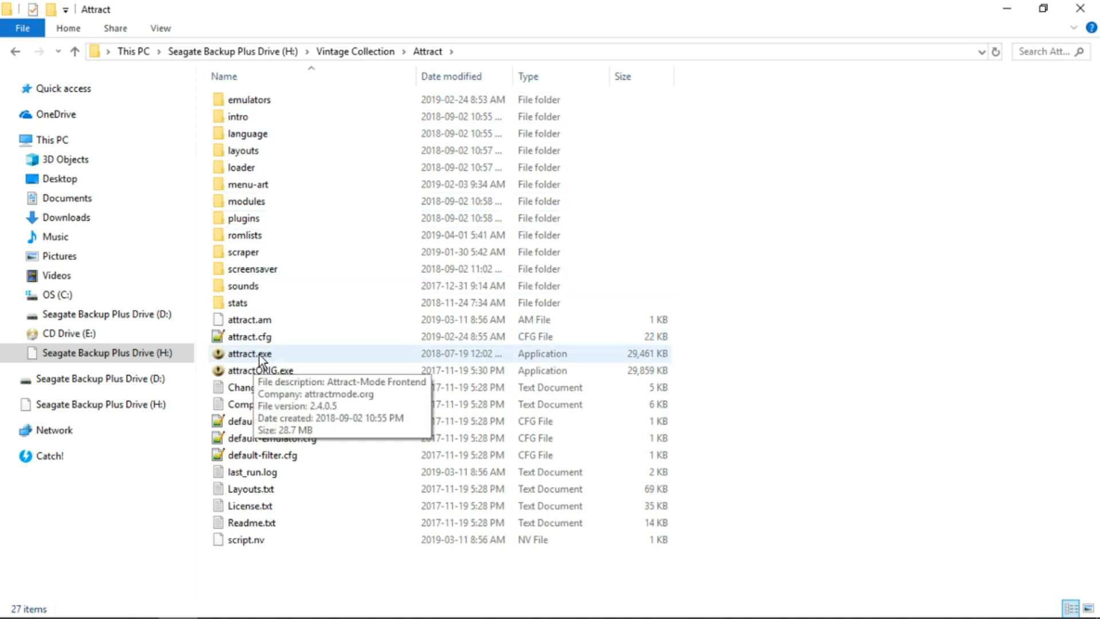
{"action": "double_click", "coordinate": [250, 353]}
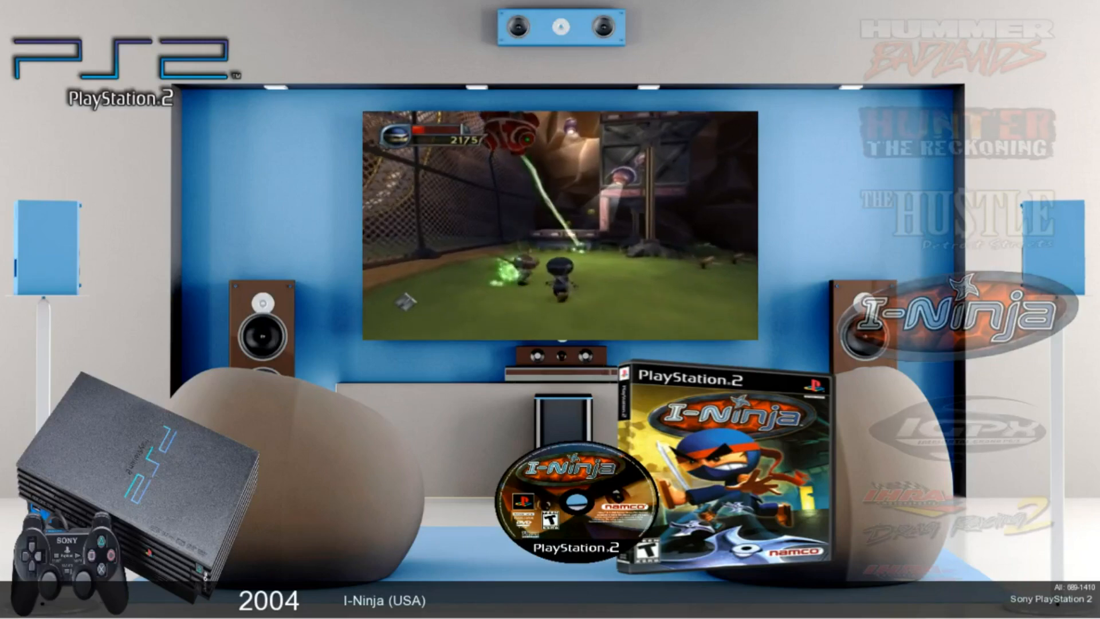